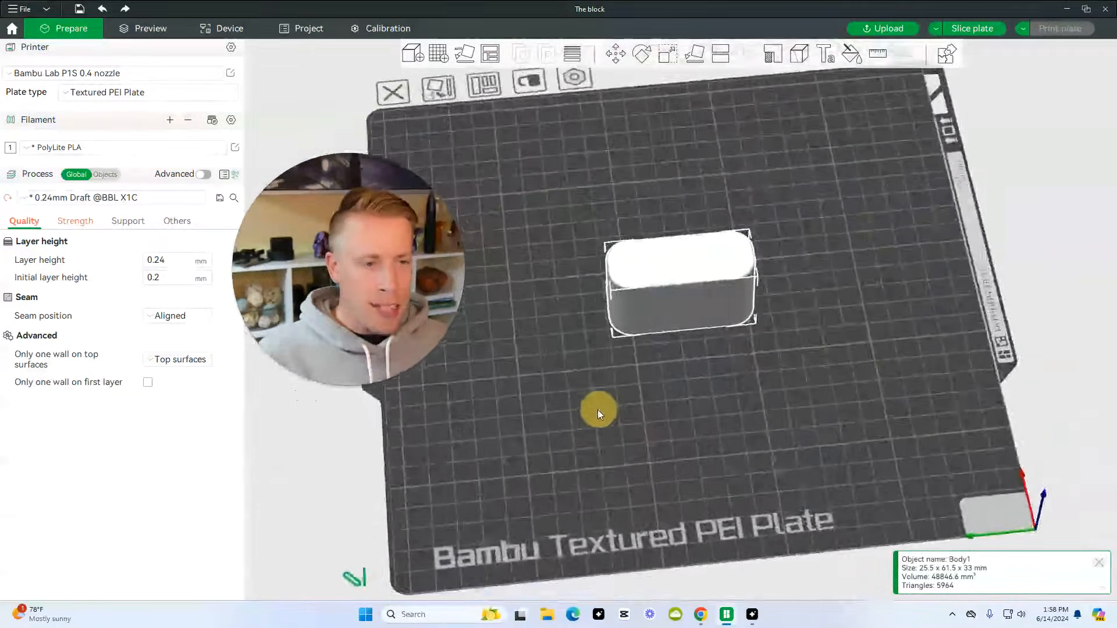
Select the rounded block and apply a larger uniform scale percentage to it.
left_click_drag(598, 416, 639, 446)
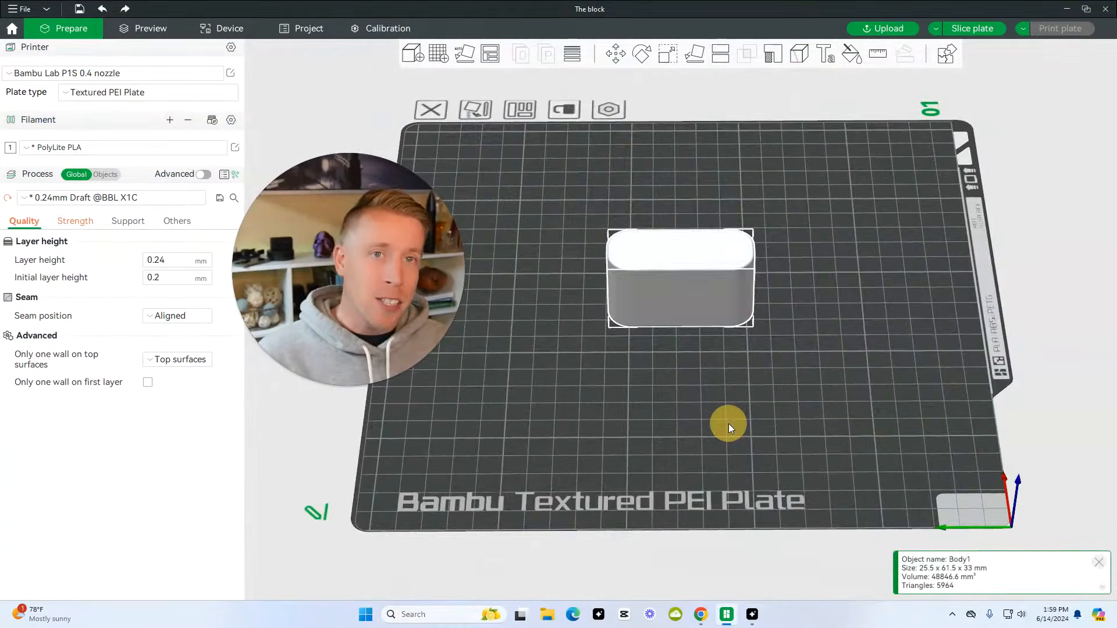
left_click_drag(728, 428, 779, 422)
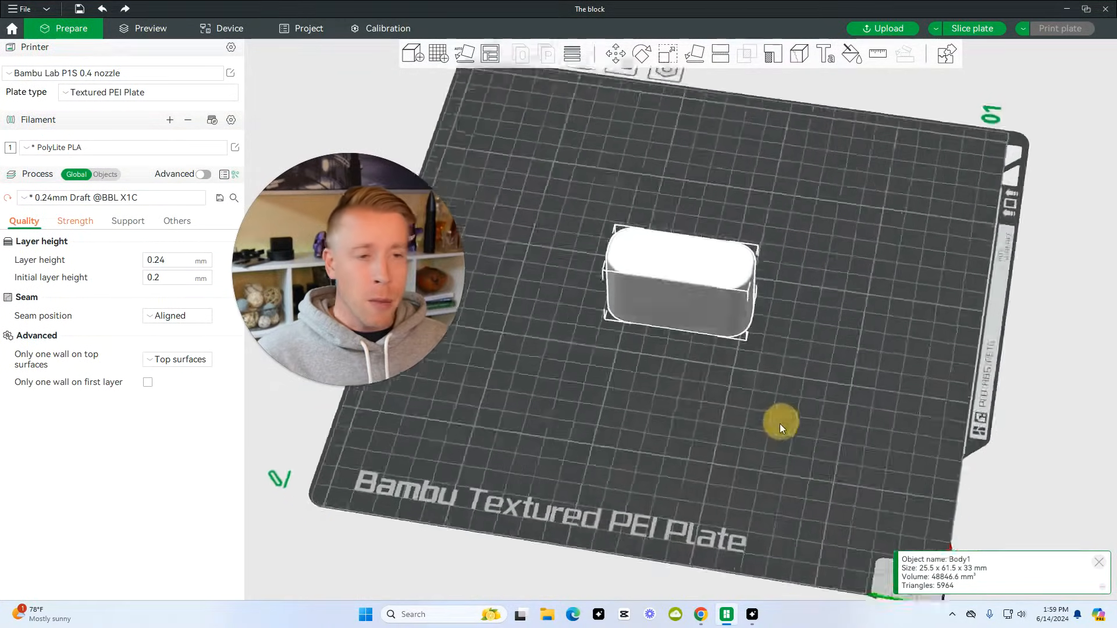
left_click_drag(779, 427, 726, 416)
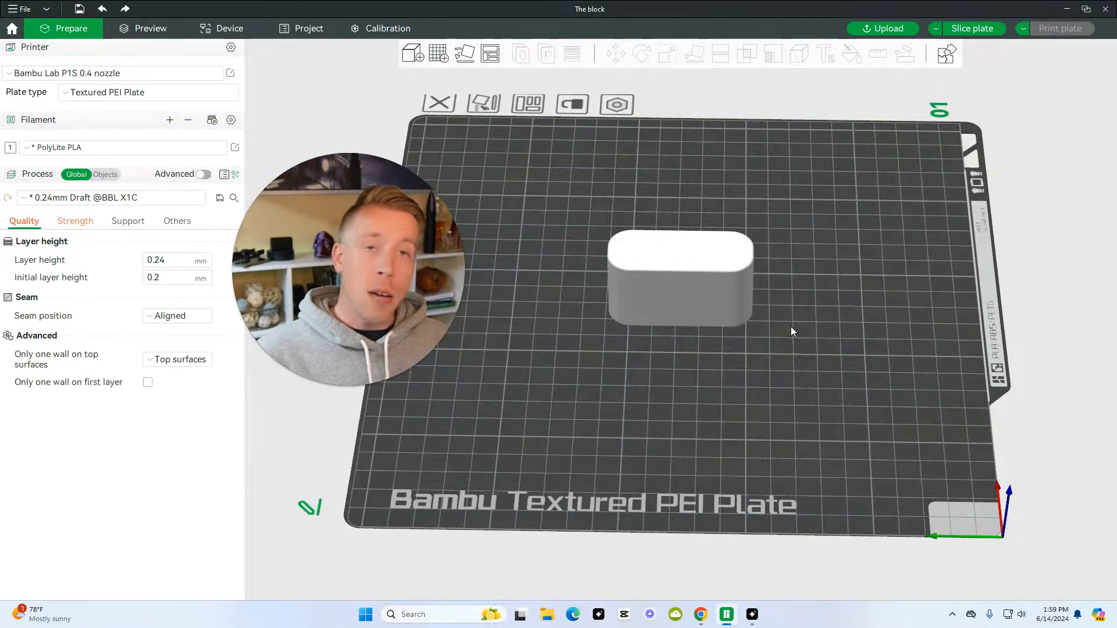
left_click(679, 278)
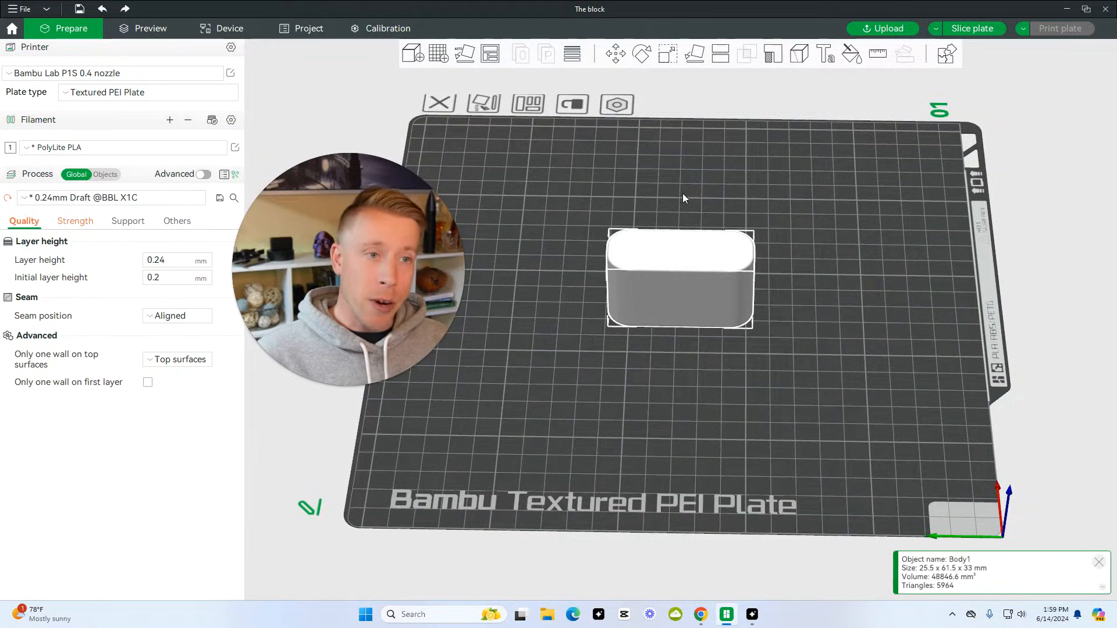
left_click(668, 53)
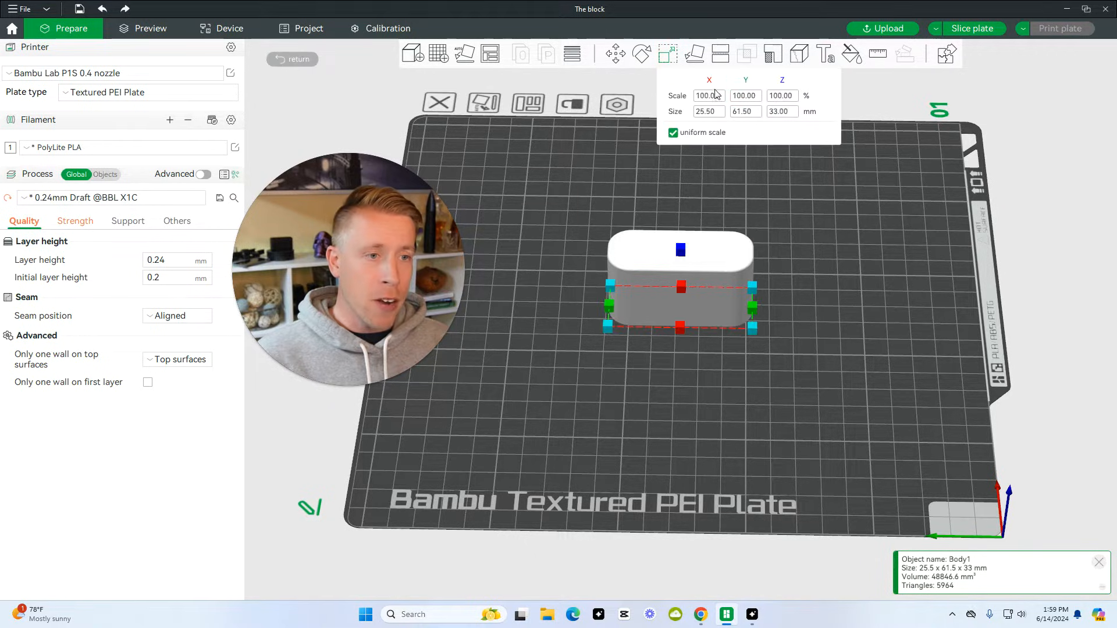
left_click(709, 96)
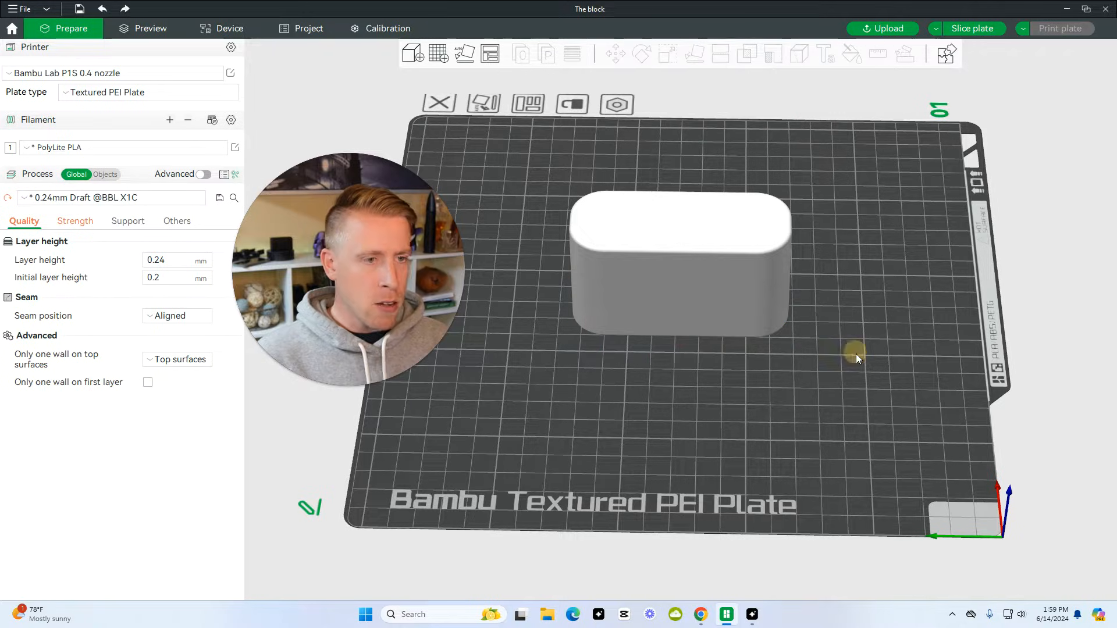
Start the Text tool on the block and choose Arial Black as the lettering font.
left_click(678, 264)
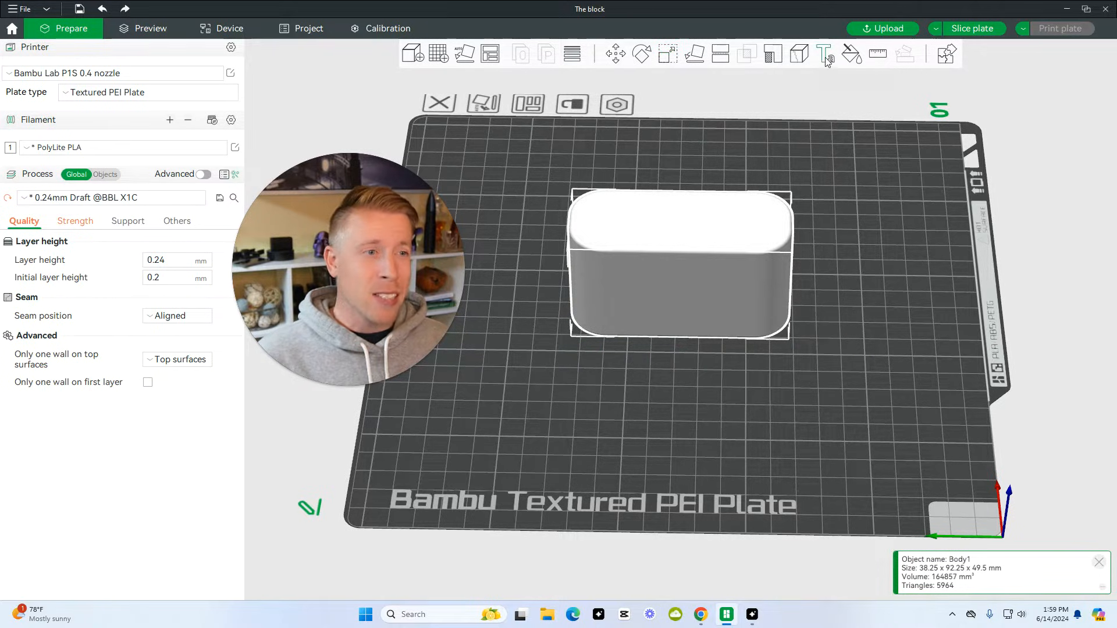
left_click(824, 53)
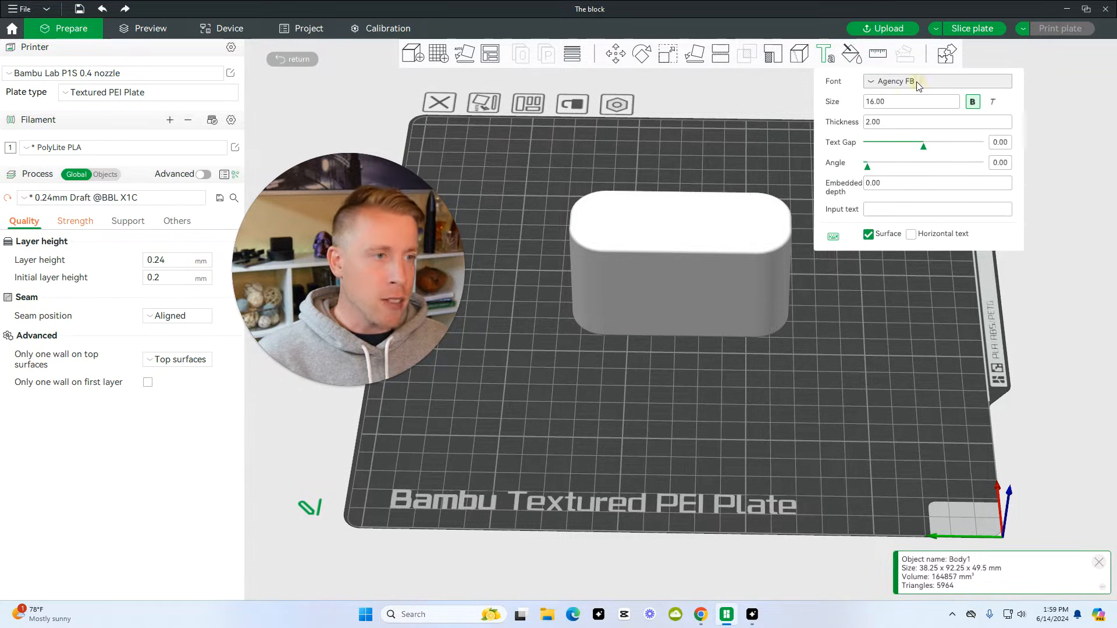
left_click(937, 80)
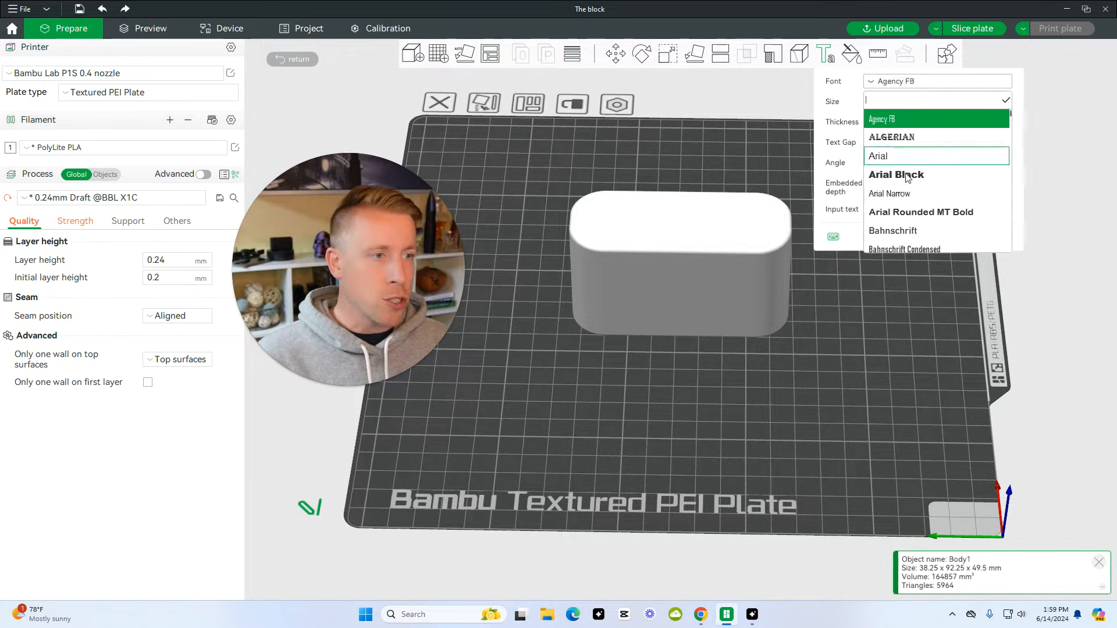
left_click(896, 174)
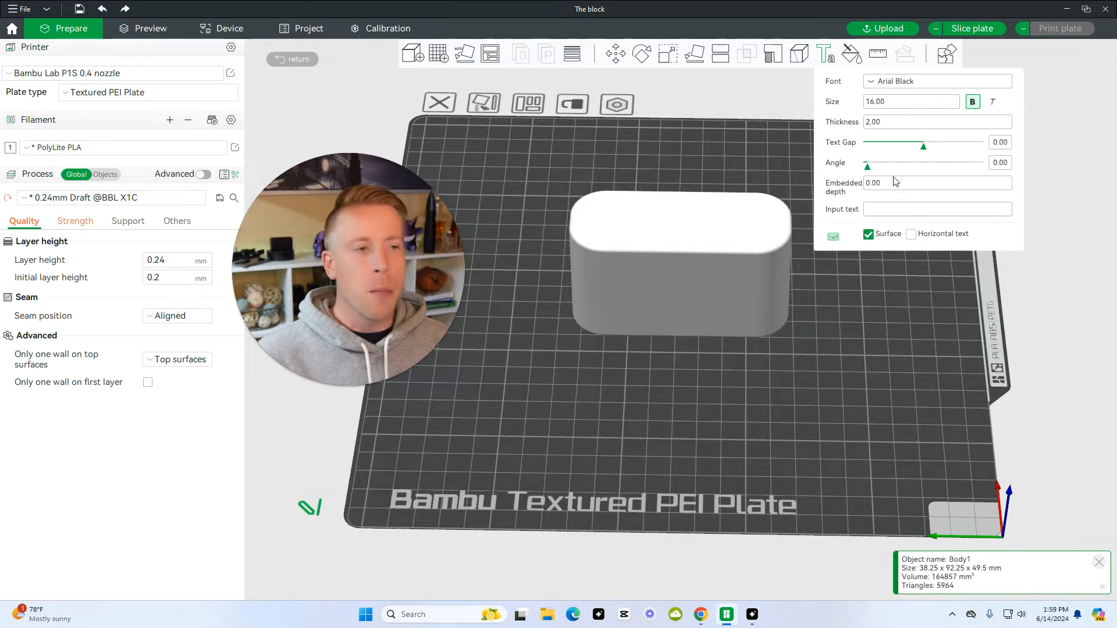
left_click(935, 208)
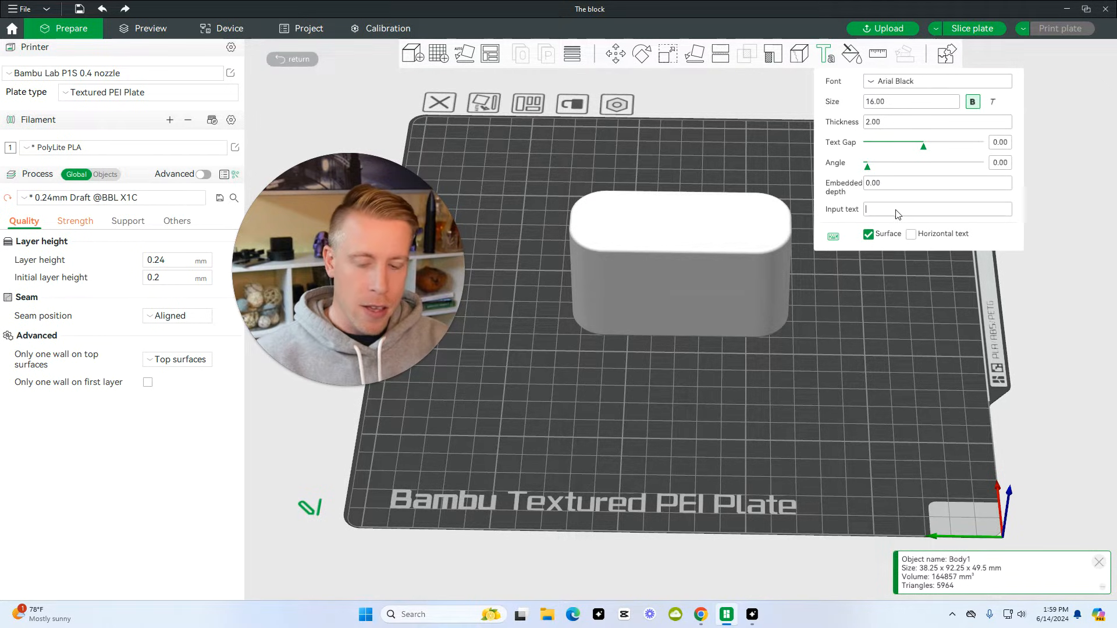
Enter '3D Print Dood' as the embossed text on the block's top surface.
type("3D Print")
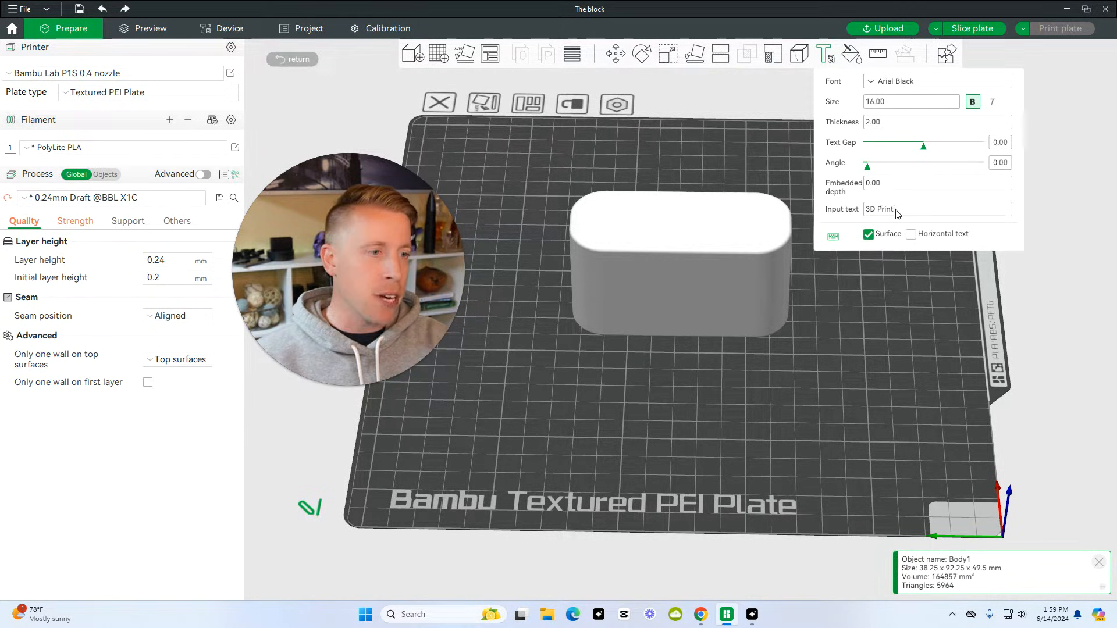
type("Dood")
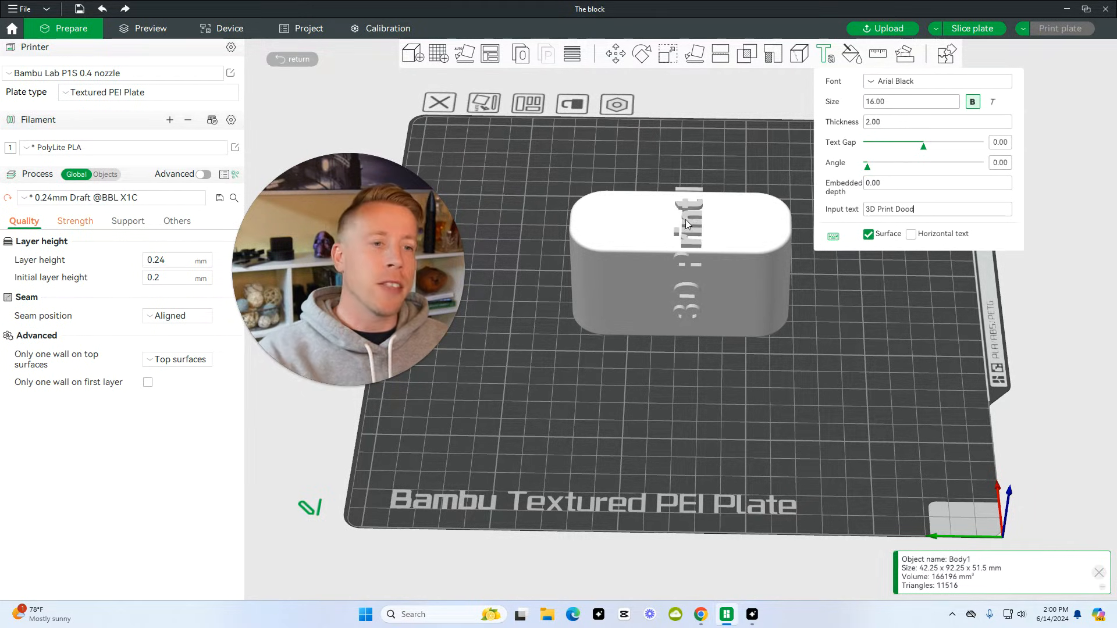
Set the lettering size to 10 and its angle to 90° so it reads lengthwise.
left_click(681, 219)
type("1")
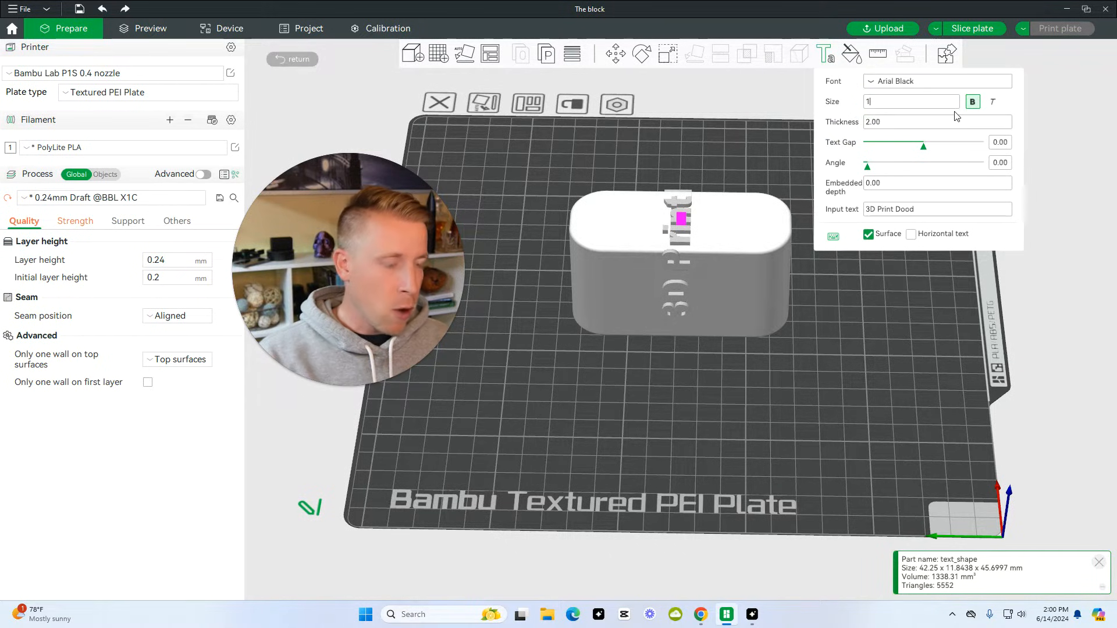
type("0.00")
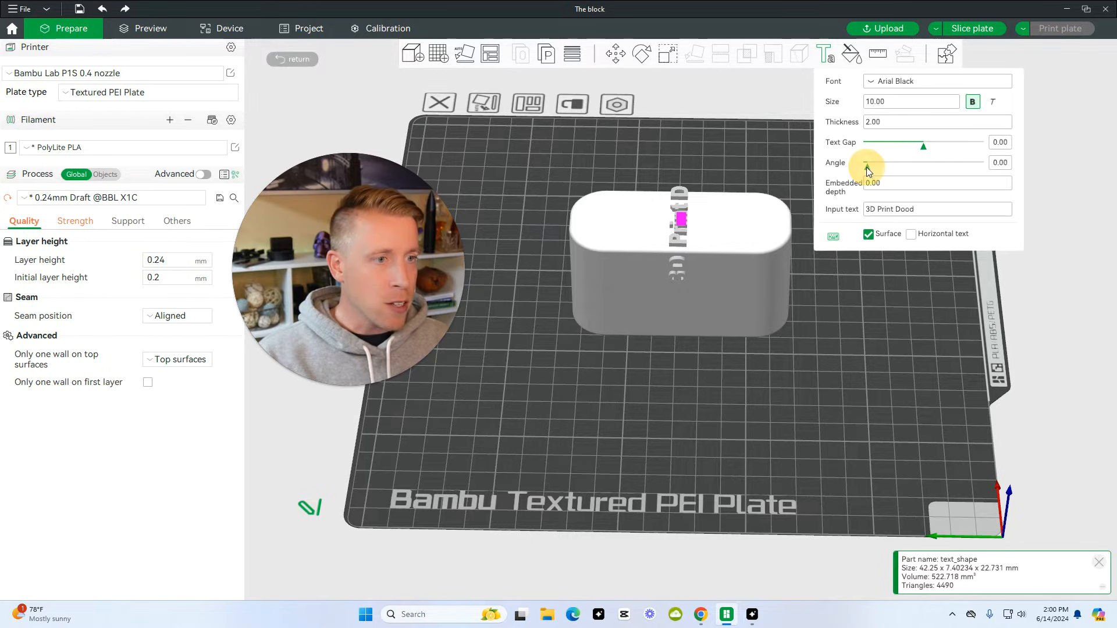
left_click_drag(866, 166, 1000, 163)
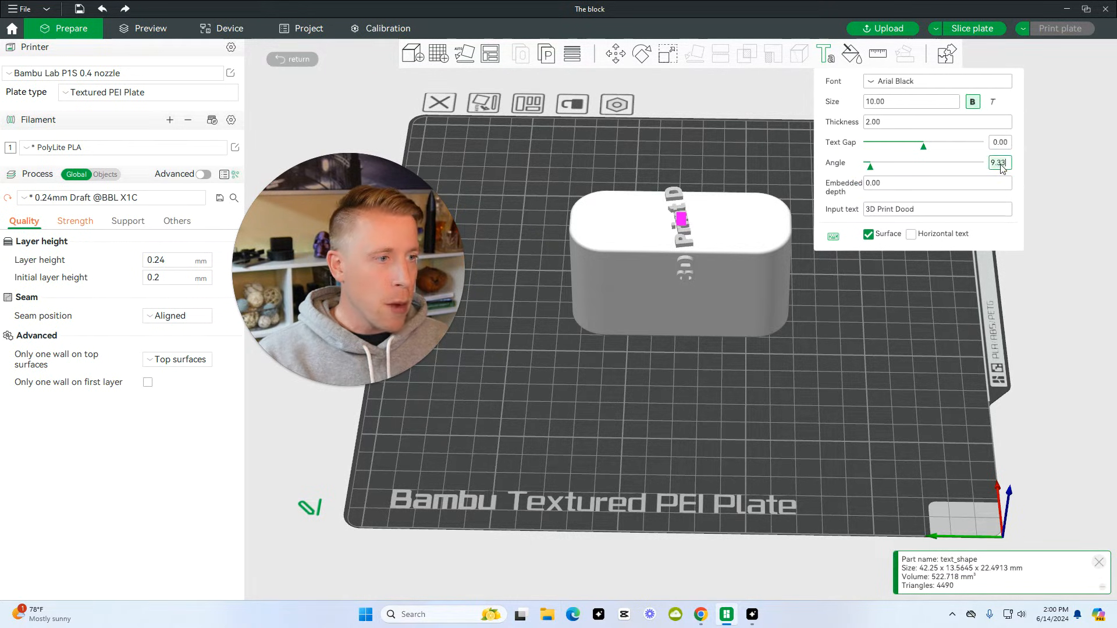
type("90")
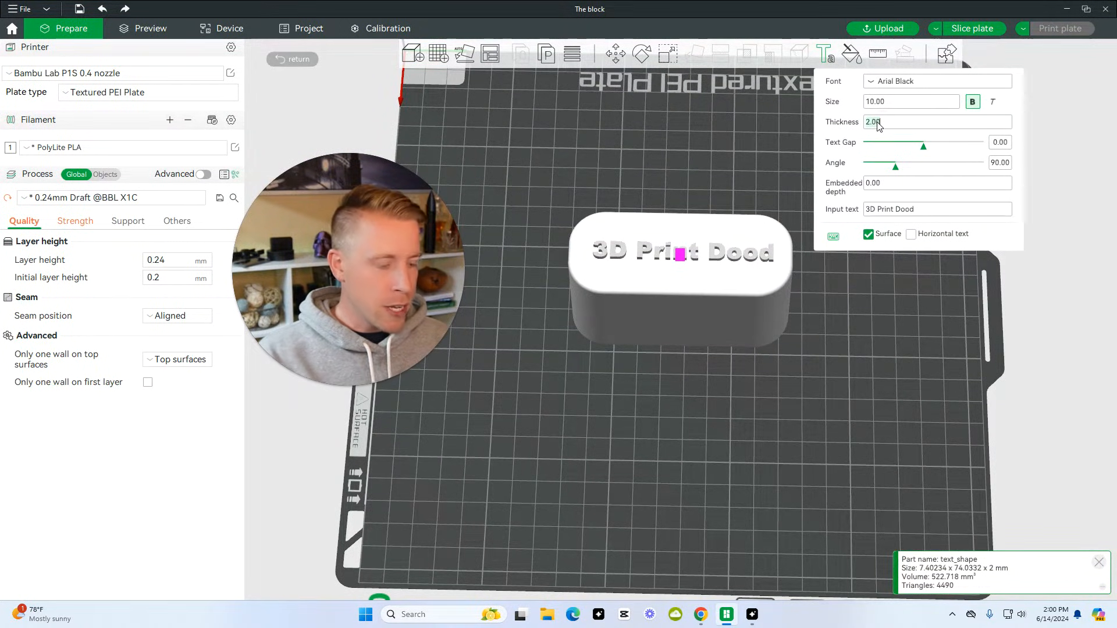
type("5")
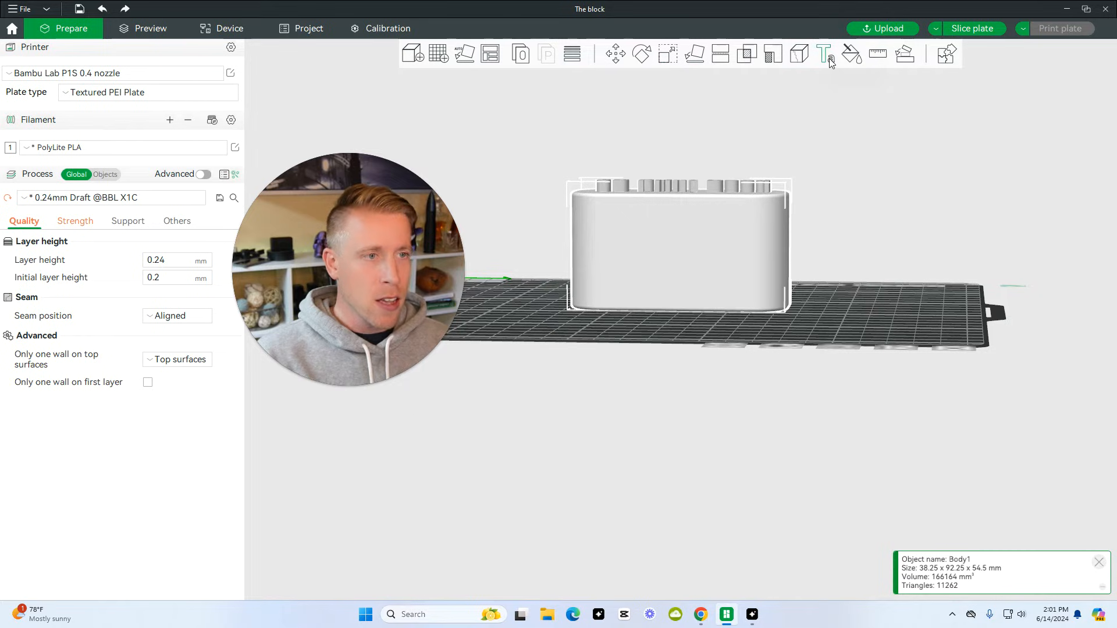
Add a second embossed text 'Hello' on the block's side face.
left_click(823, 54)
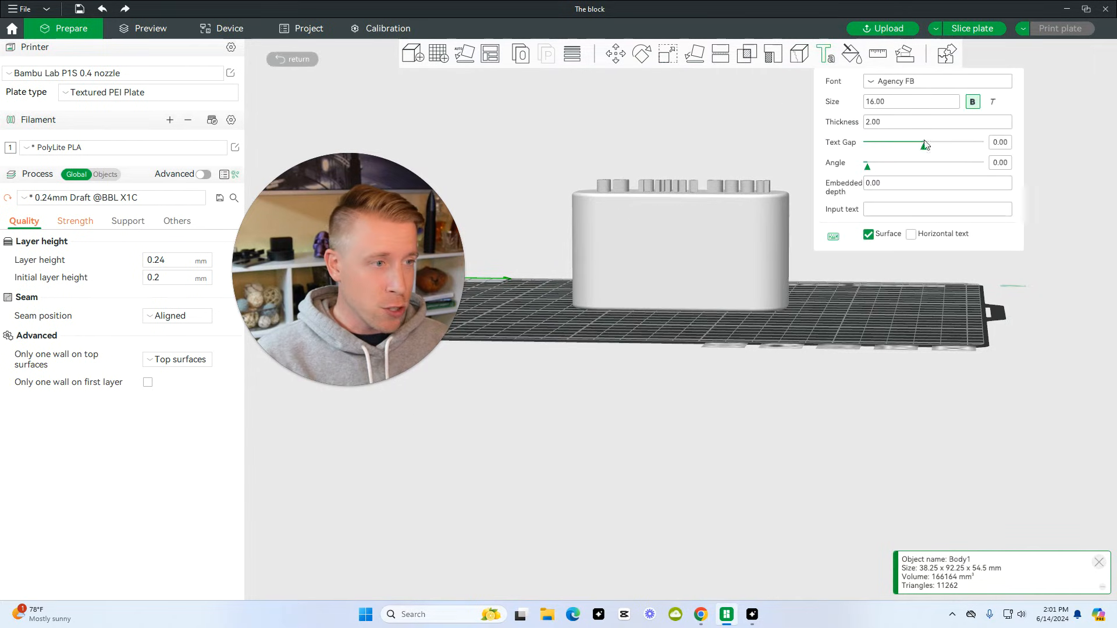
type("Hello")
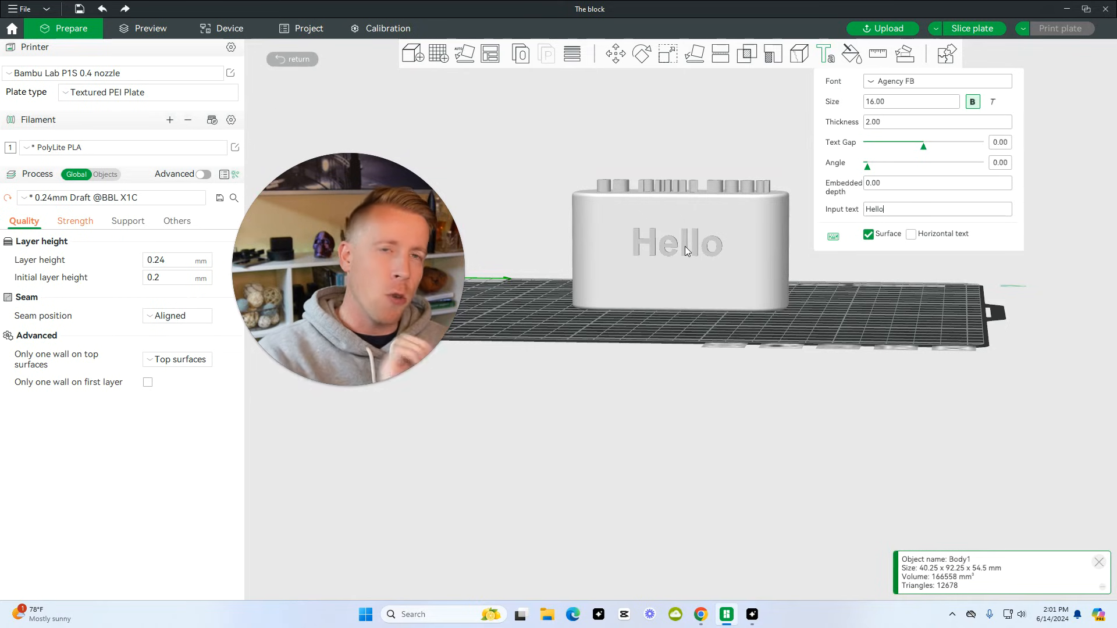
left_click(687, 245)
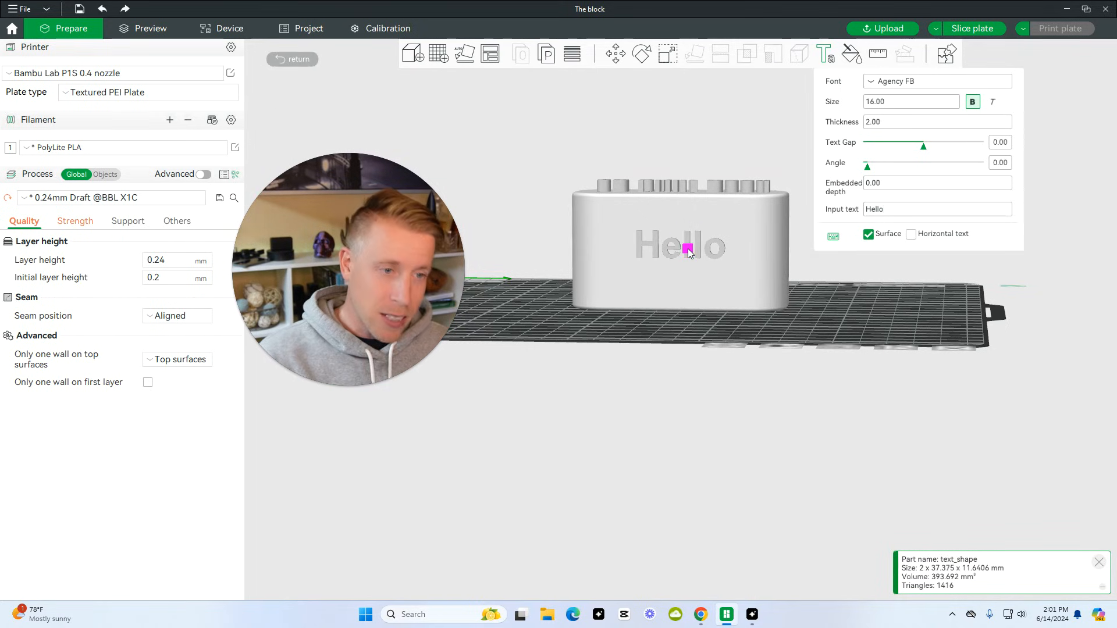
mouse_move(776, 282)
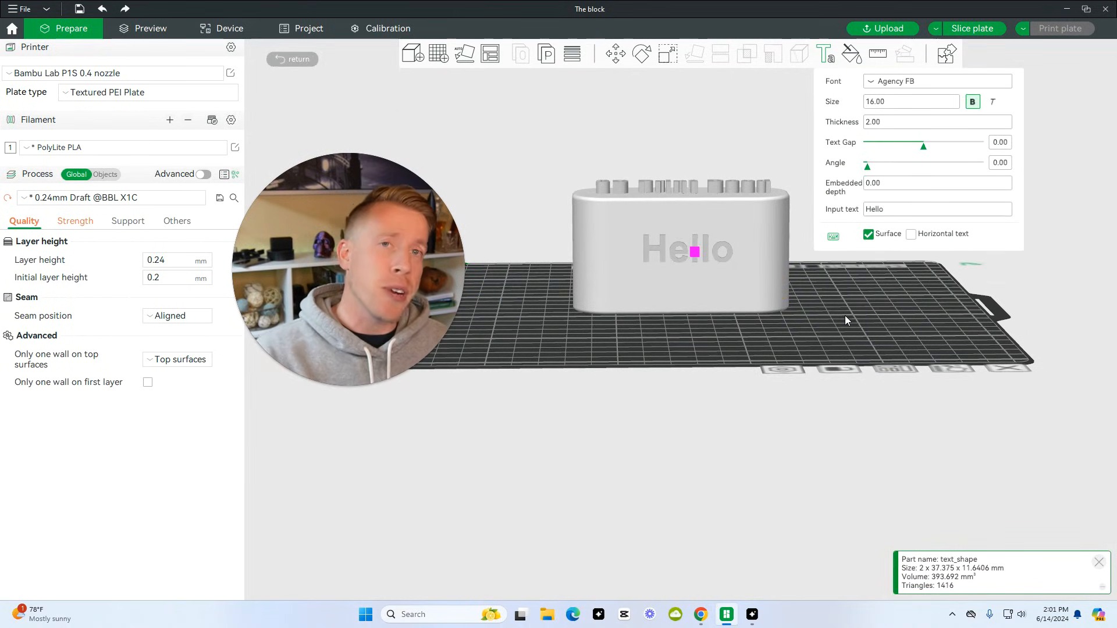
mouse_move(853, 312)
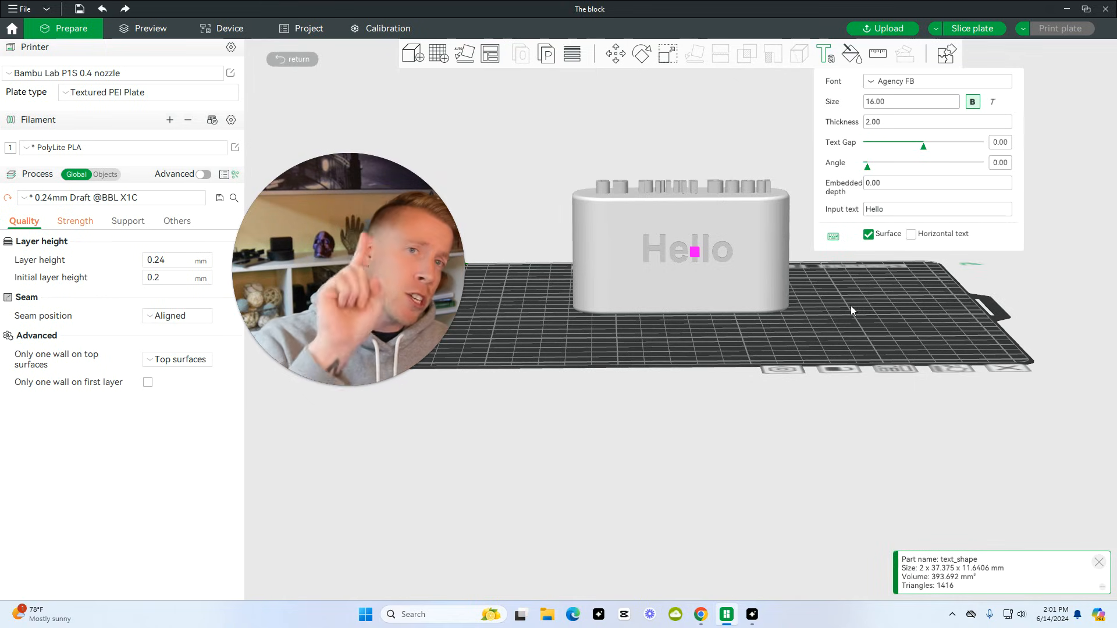